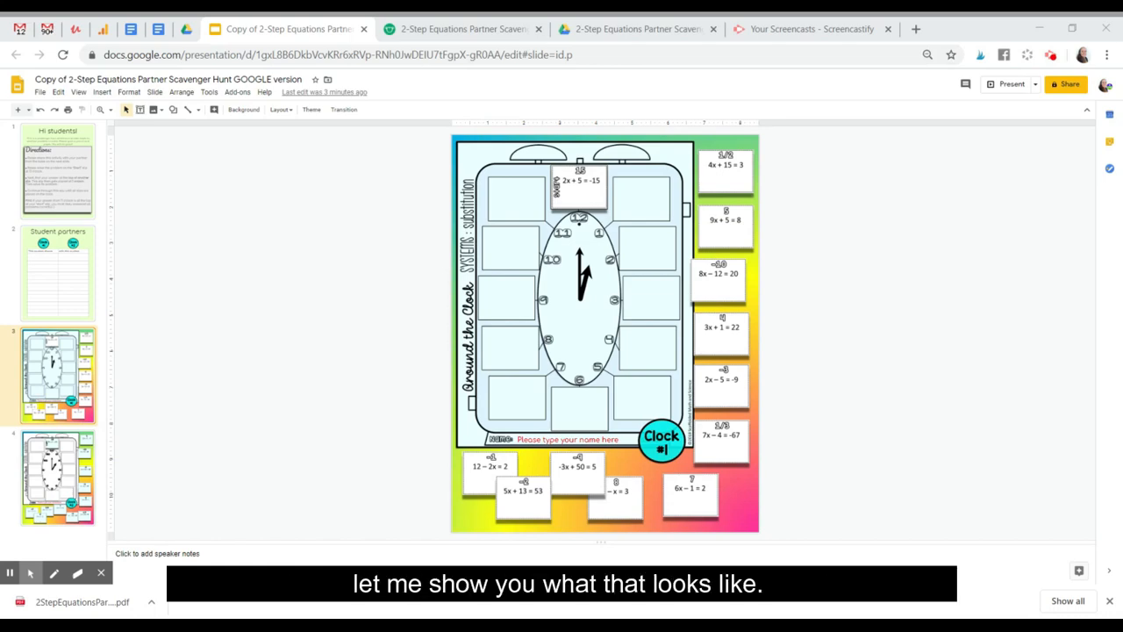
Switch to the 2-Step Equations Partner Scavenger Hunt product page tab
{"action": "left_click", "coordinate": [464, 29]}
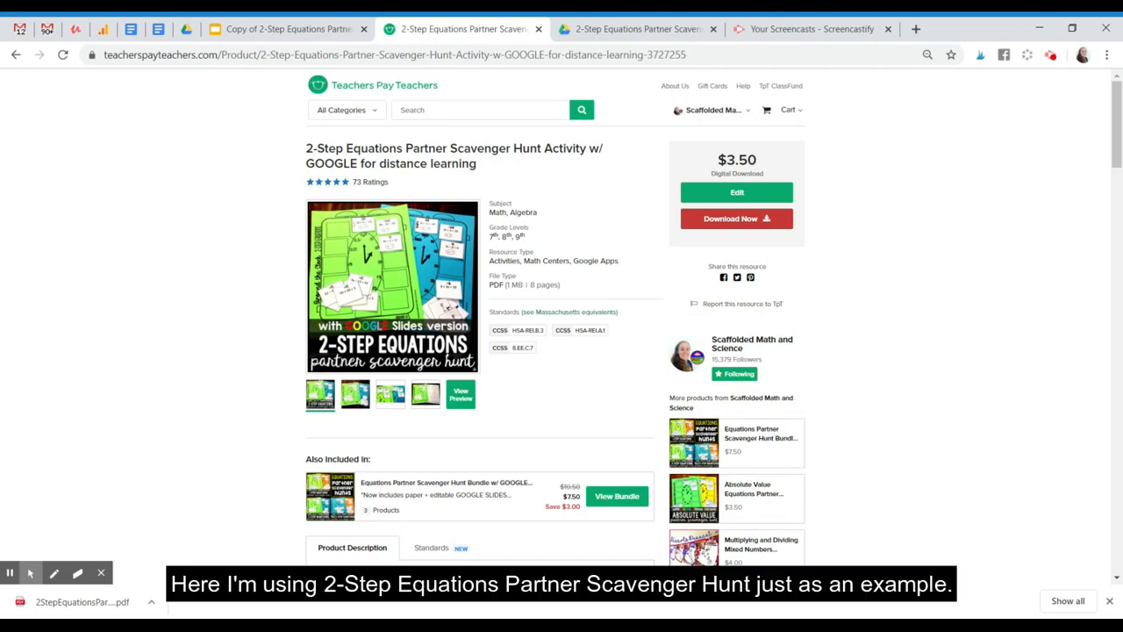
{"action": "mouse_move", "coordinate": [539, 228]}
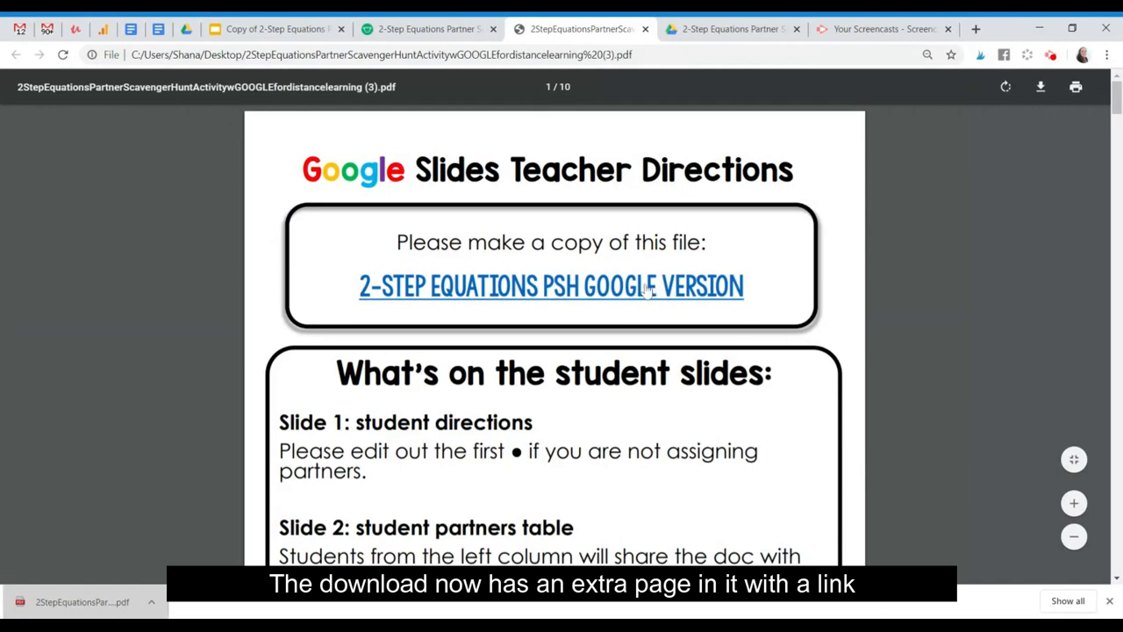
Follow the PDF's '2-Step Equations PSH Google Version' link and return to the copied presentation tab
{"action": "scroll", "scroll_direction": "down", "scroll_amount": 3}
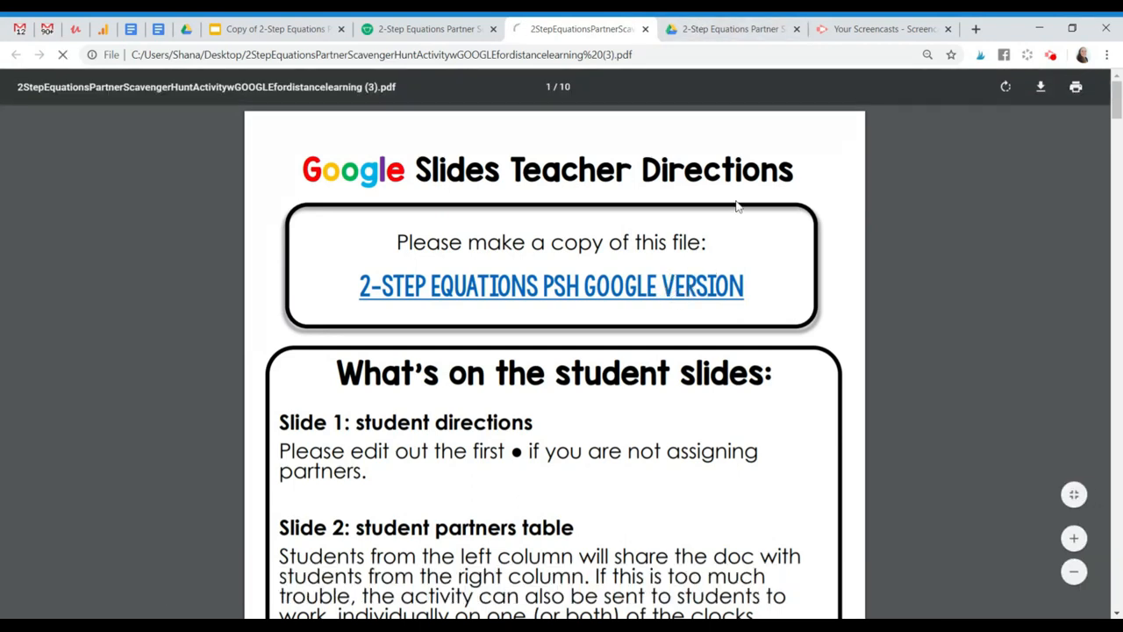
{"action": "left_click", "coordinate": [551, 284]}
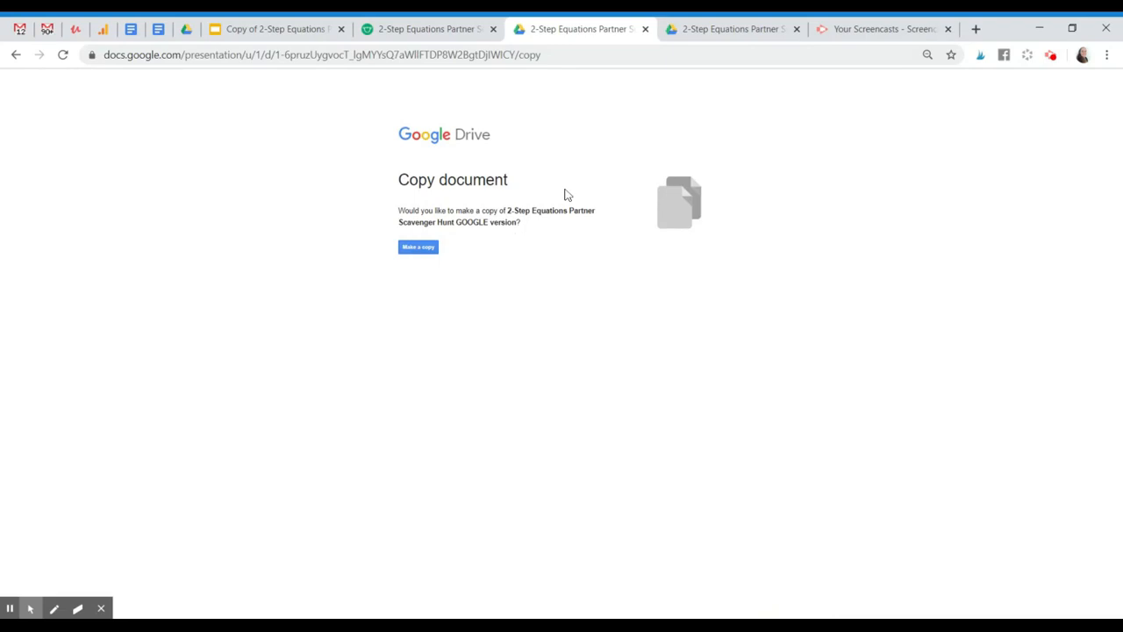
{"action": "left_click", "coordinate": [418, 246]}
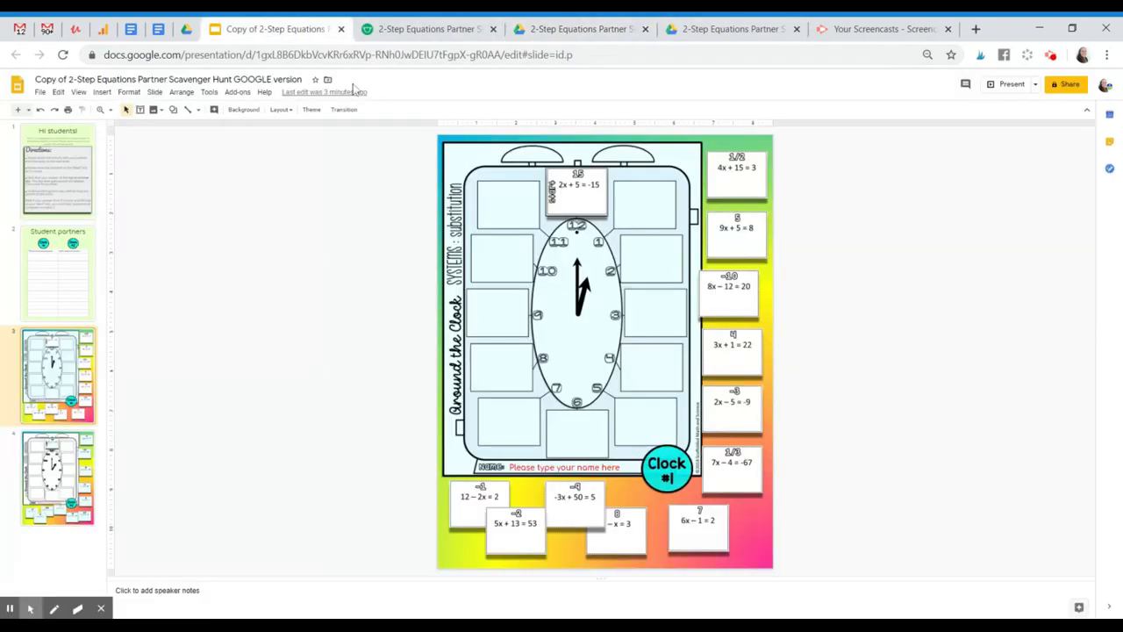
{"action": "mouse_move", "coordinate": [874, 319]}
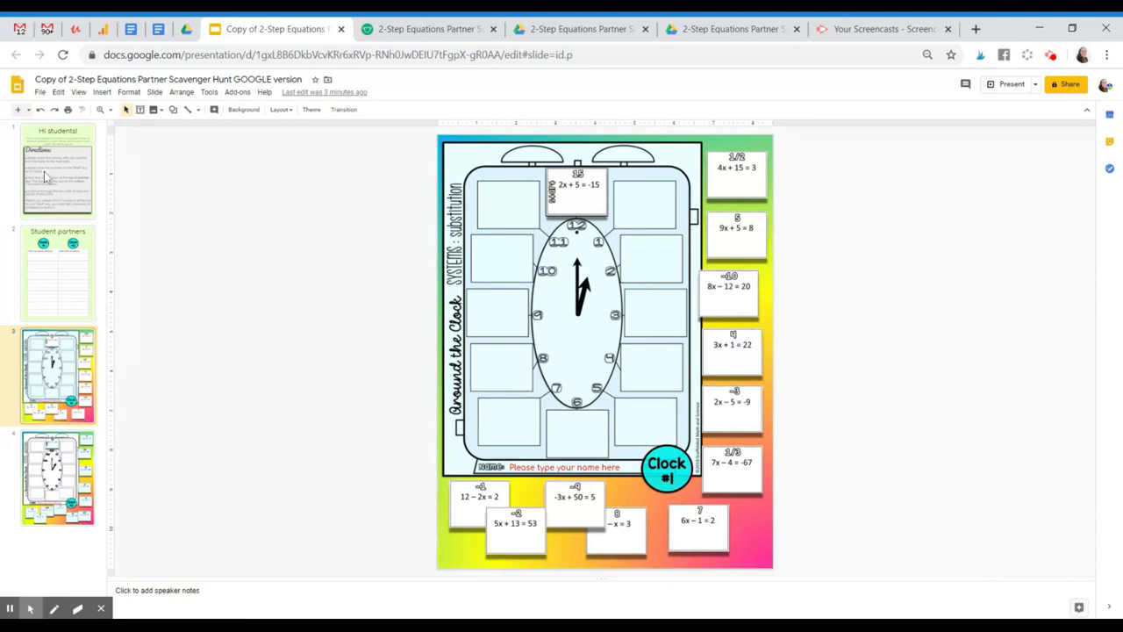
Display the Clock #2 slide from the filmstrip
{"action": "left_click", "coordinate": [57, 272]}
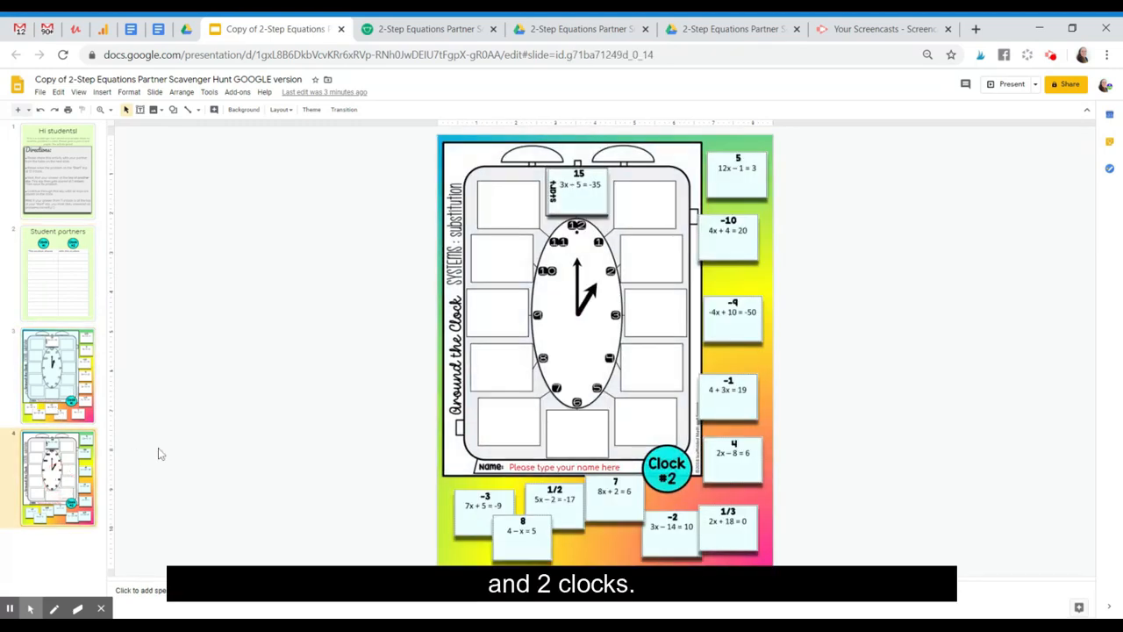
{"action": "mouse_move", "coordinate": [927, 328]}
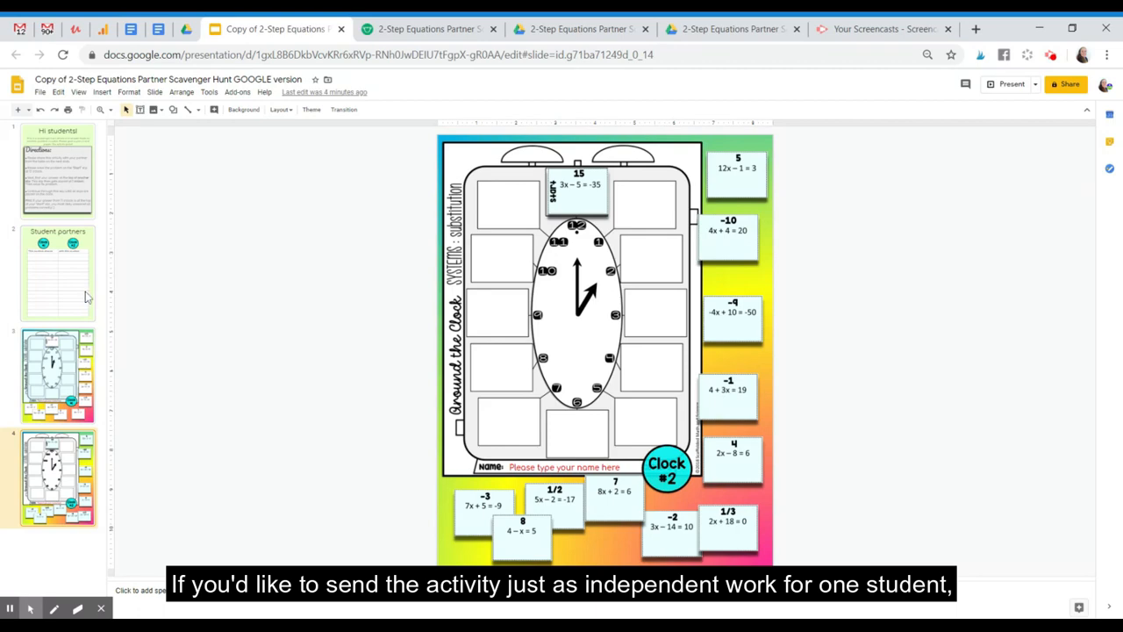
Delete the Student partners slide for the independent version, then undo to restore it
{"action": "left_click", "coordinate": [56, 273]}
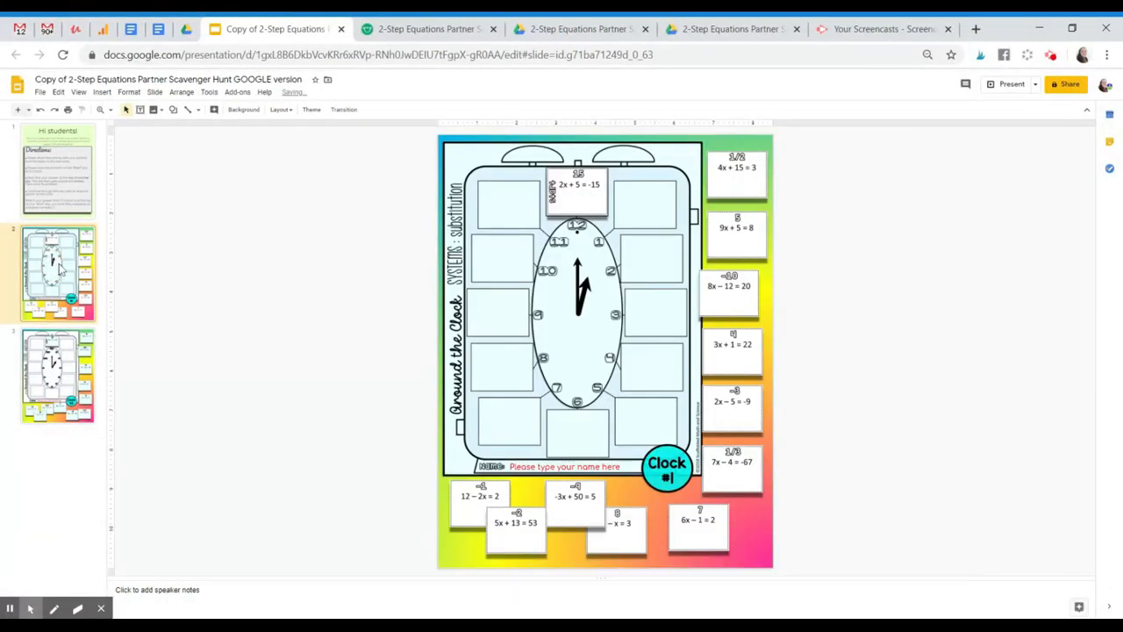
{"action": "left_click", "coordinate": [56, 172]}
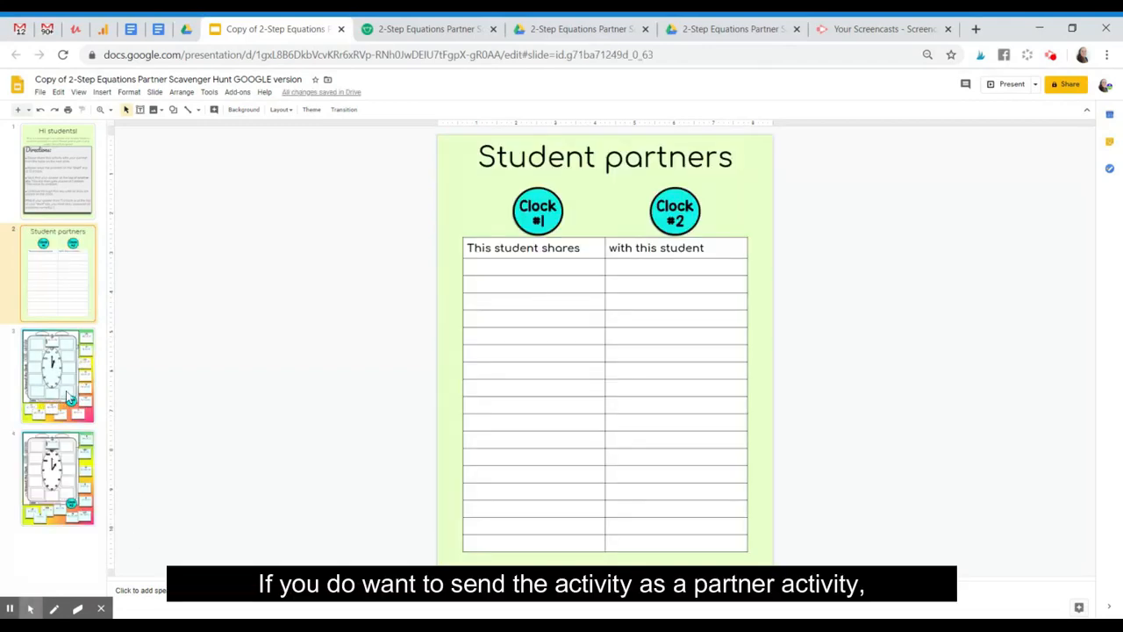
{"action": "mouse_move", "coordinate": [79, 395]}
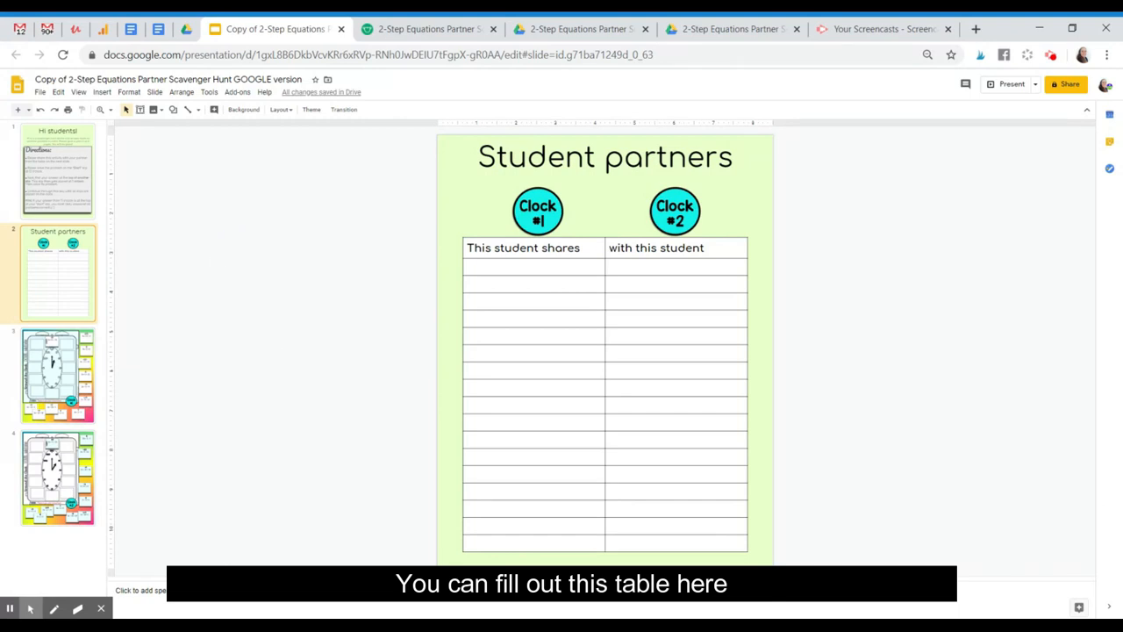
Start filling the partner table's first cell, then show the Hi students directions slide
{"action": "left_click", "coordinate": [533, 267]}
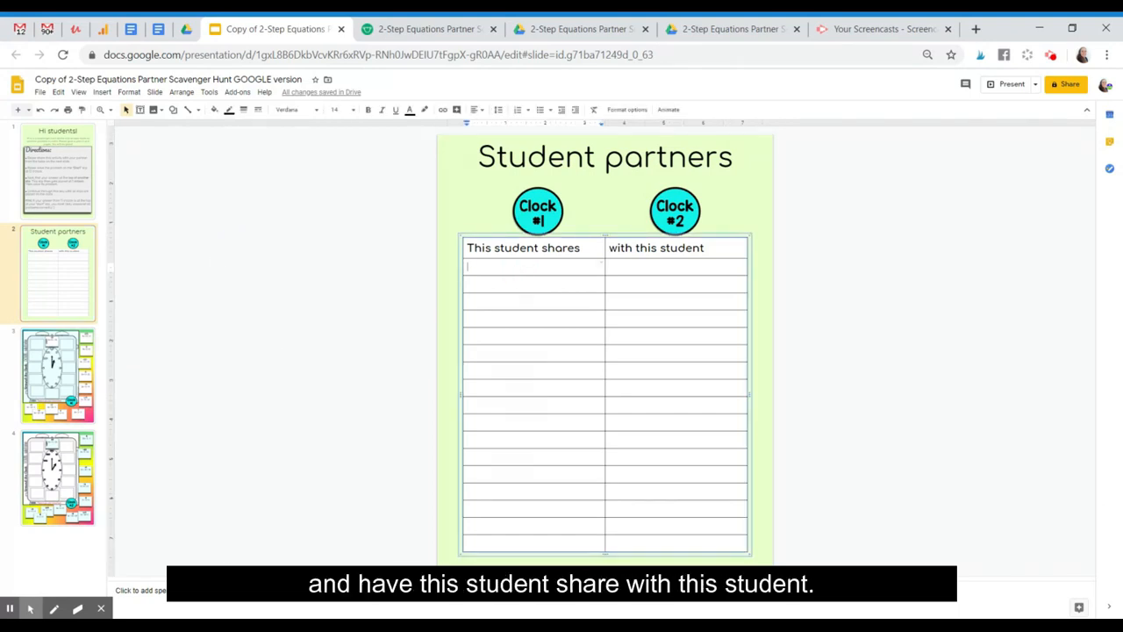
{"action": "left_click", "coordinate": [56, 172]}
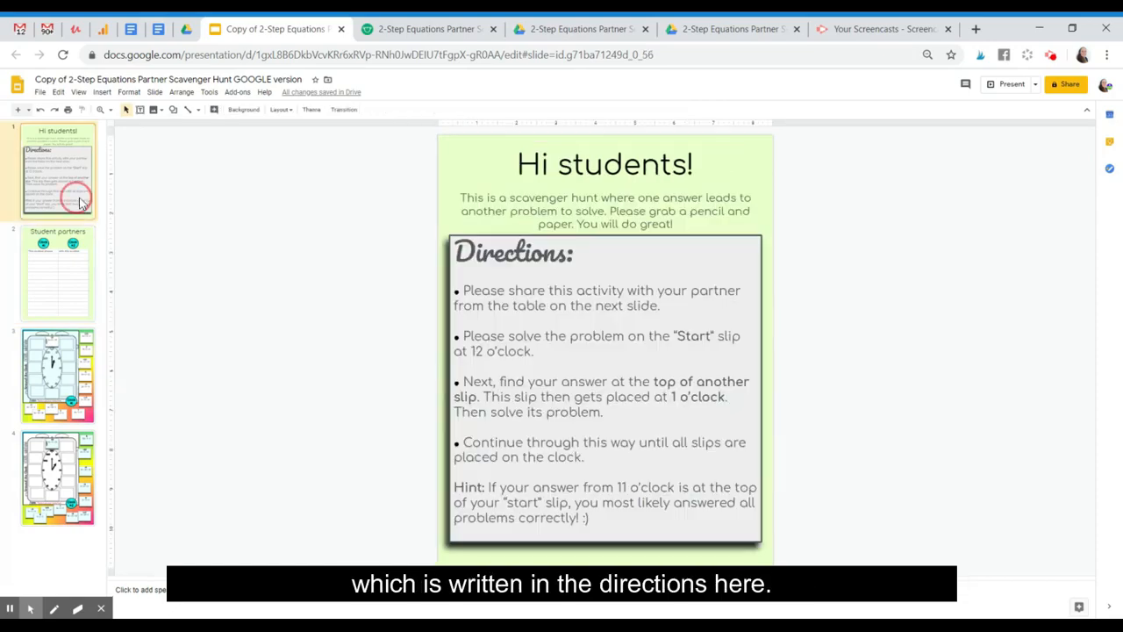